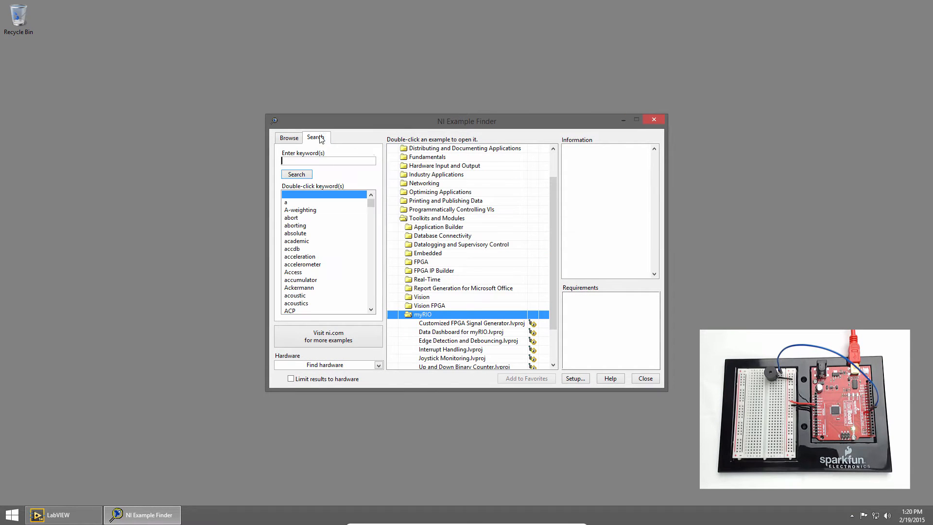
Search the Example Finder for 'linx' and open LINX - Digital Write Square Wave.vi
text(linx)
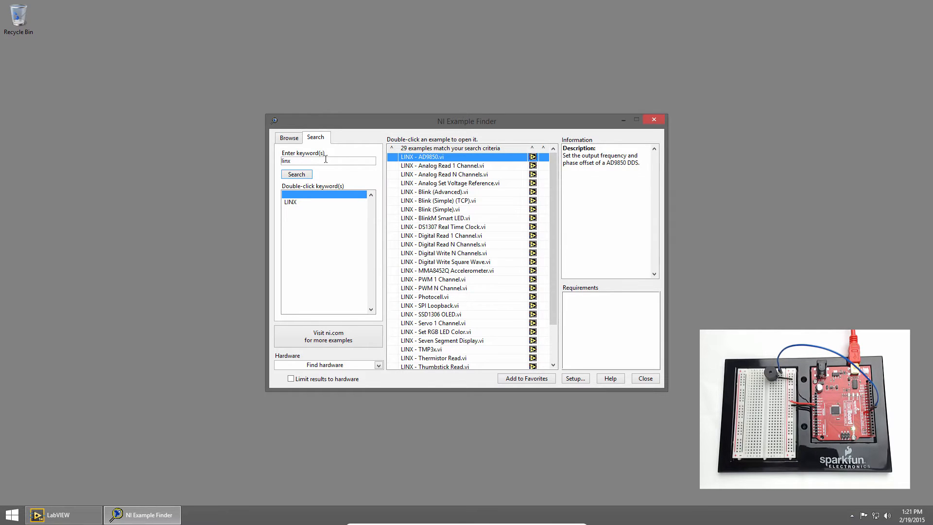
mouse_move(347, 172)
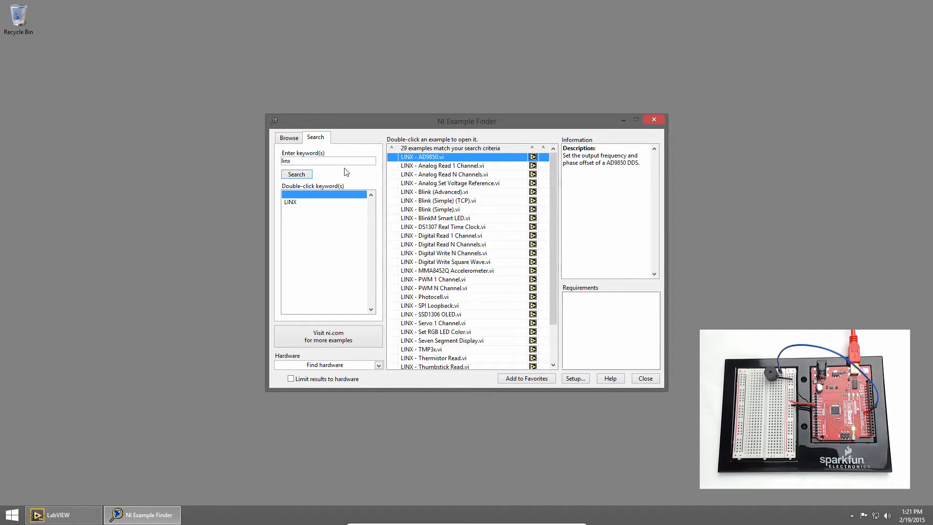
click(445, 262)
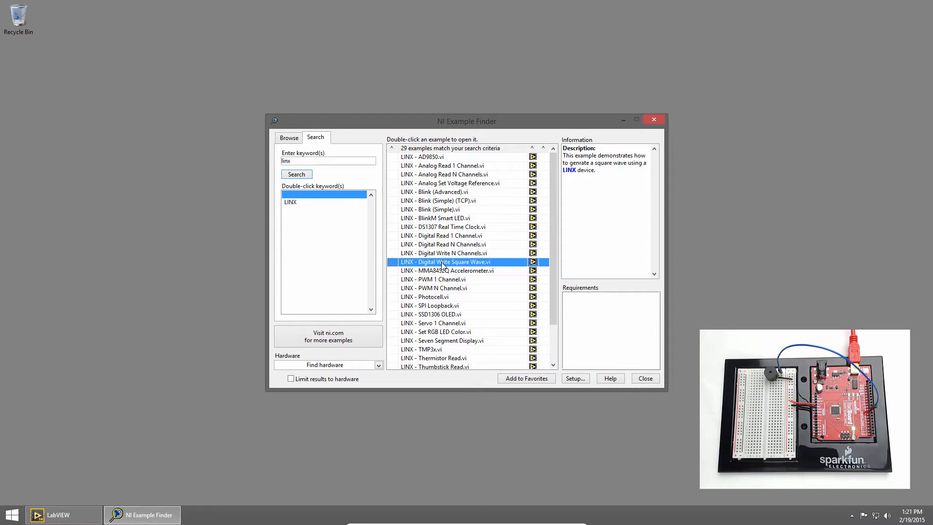
double_click(446, 262)
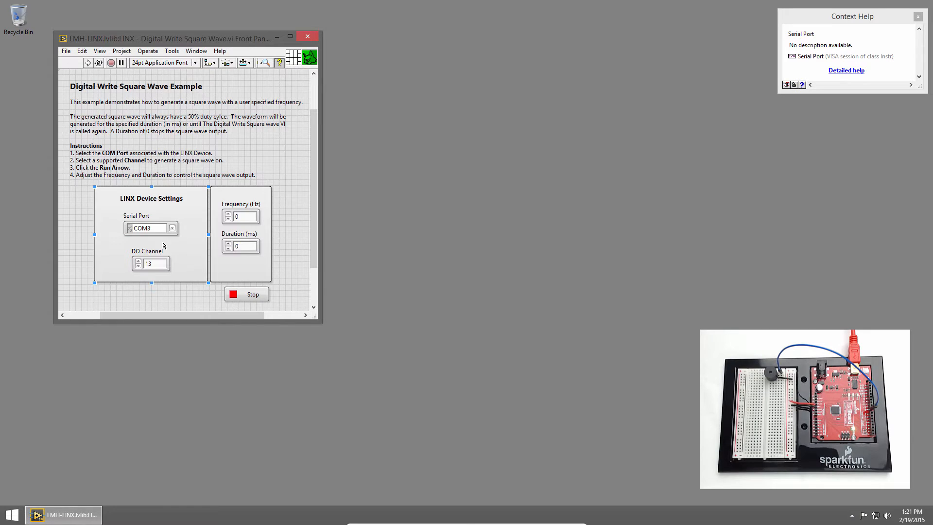
Set DO Channel to 8, Frequency to 440 Hz, and Duration to 1000 ms
click(154, 264)
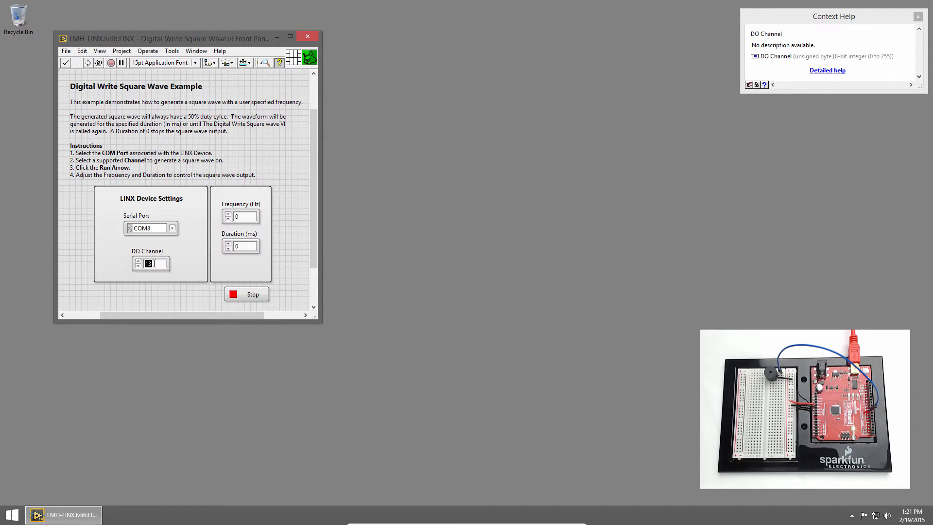
text(4)
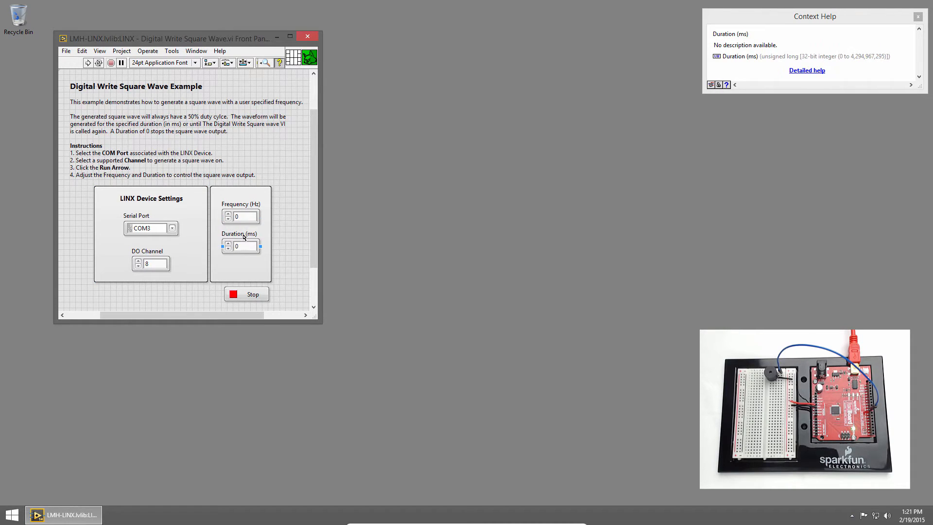
click(245, 216)
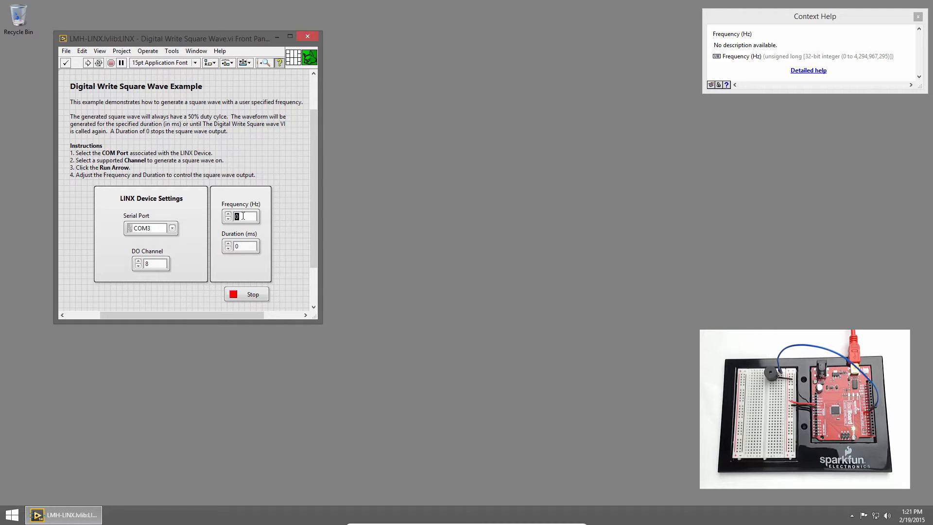
text(440)
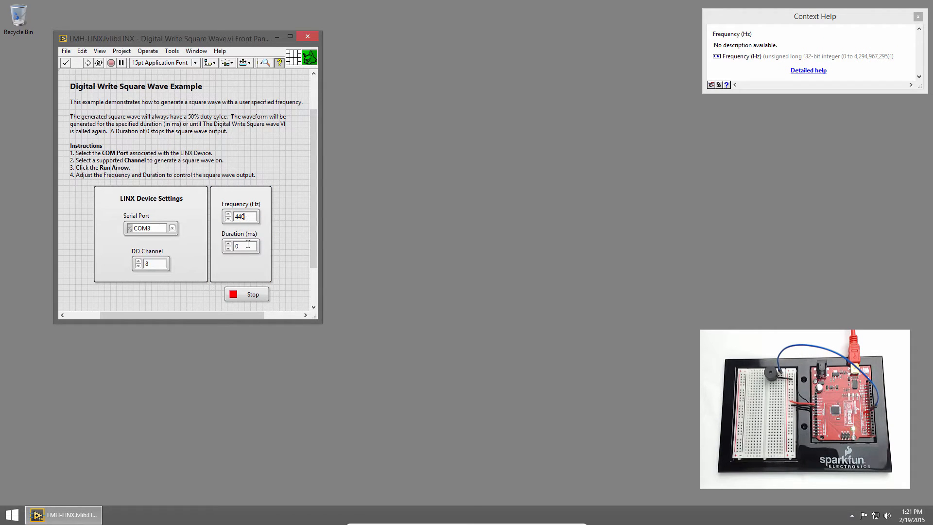
click(244, 246)
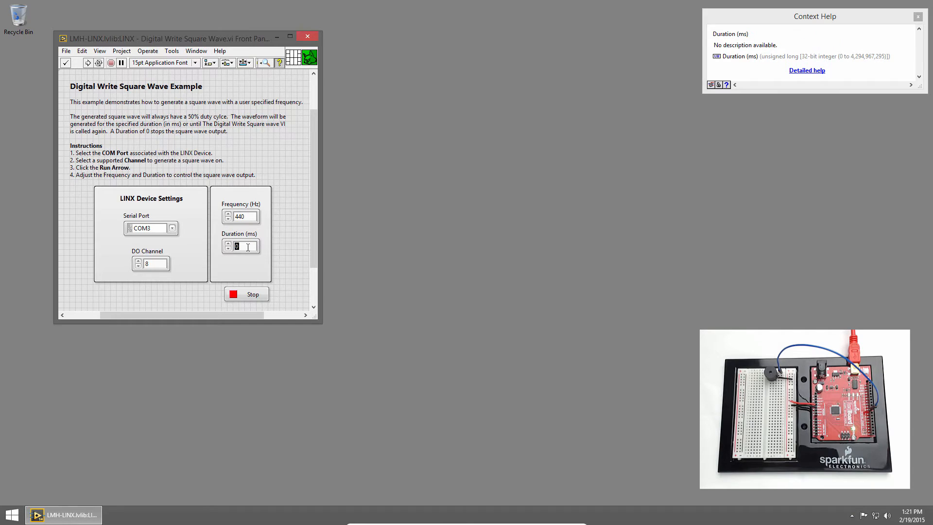
text(1000)
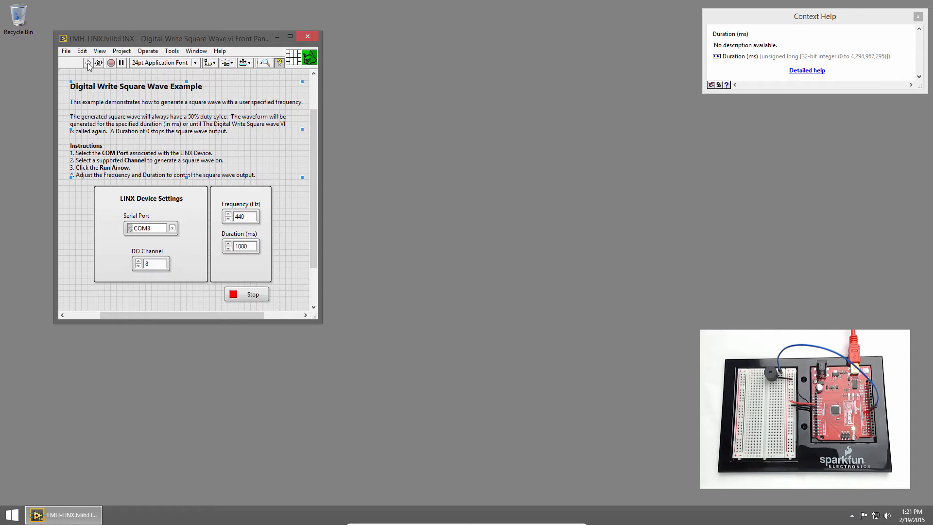
Run the square wave VI to play the tone, then stop it
click(87, 63)
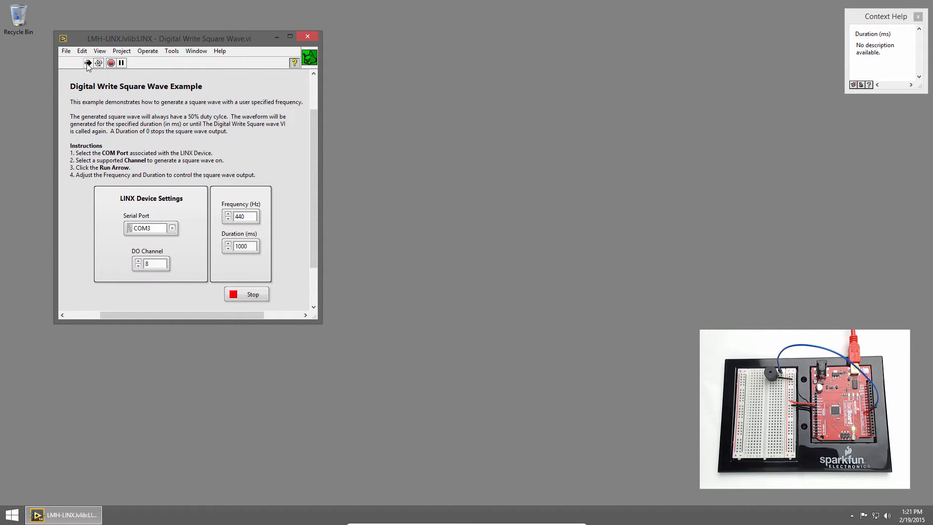
click(87, 63)
text(0)
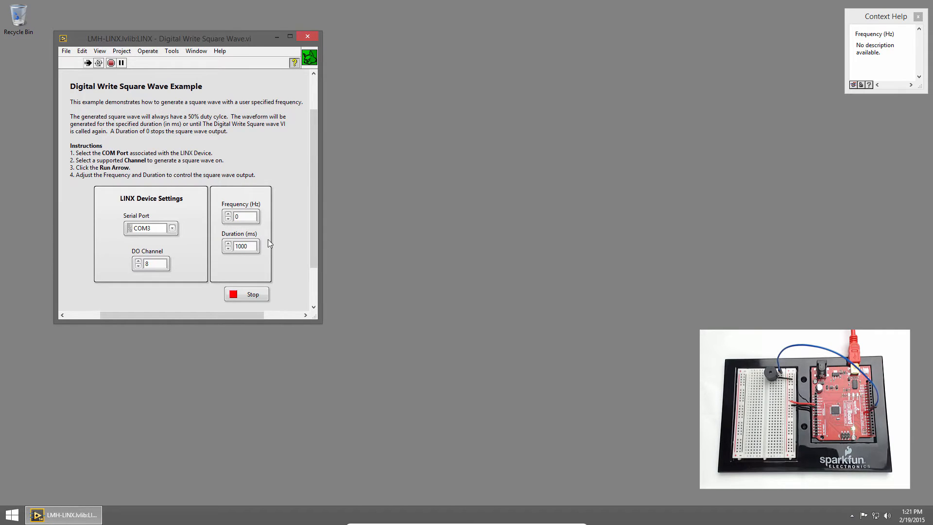
mouse_move(247, 298)
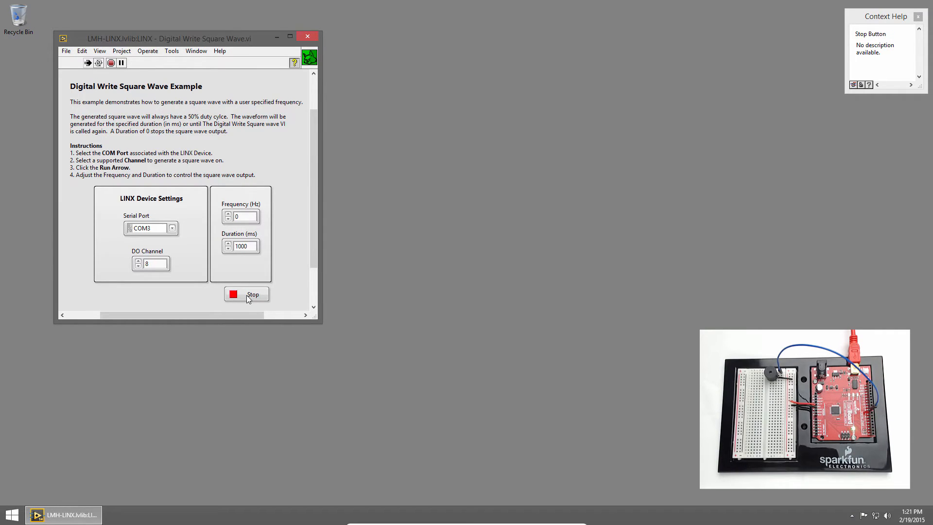
click(247, 294)
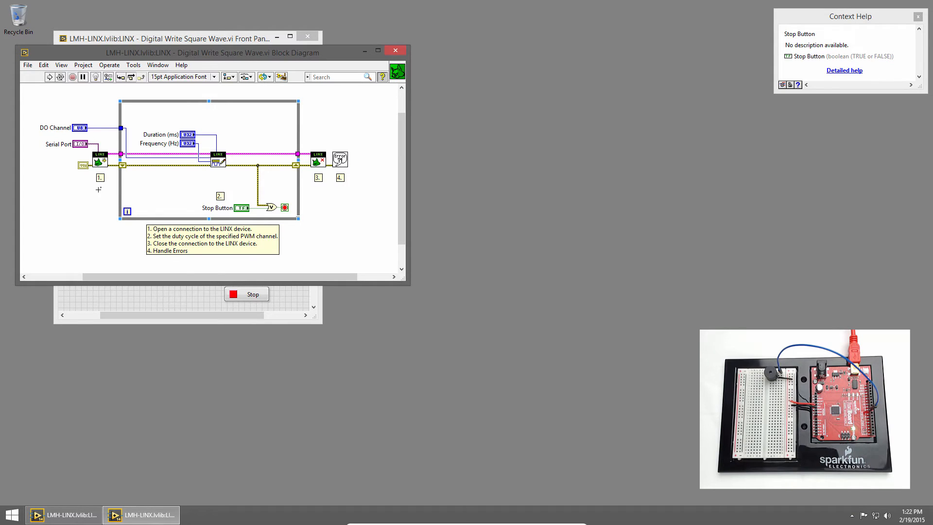
mouse_move(203, 185)
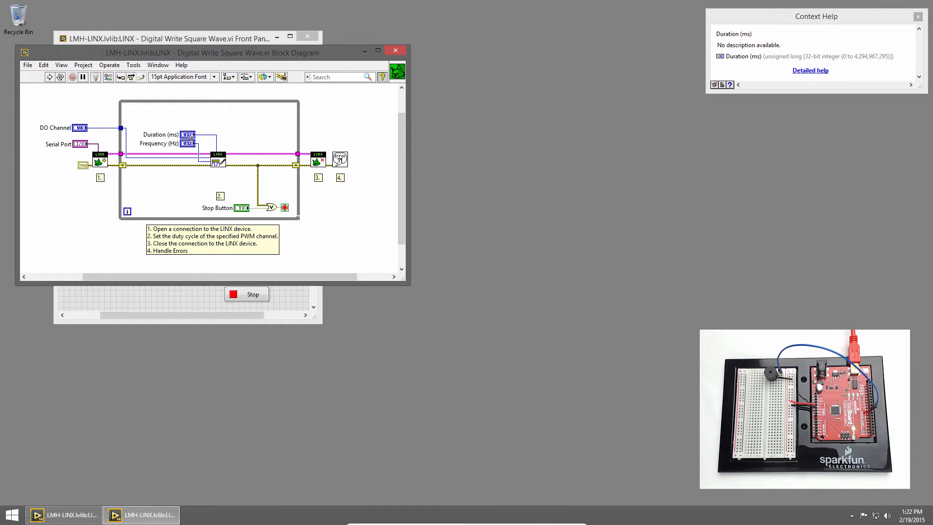
mouse_move(188, 148)
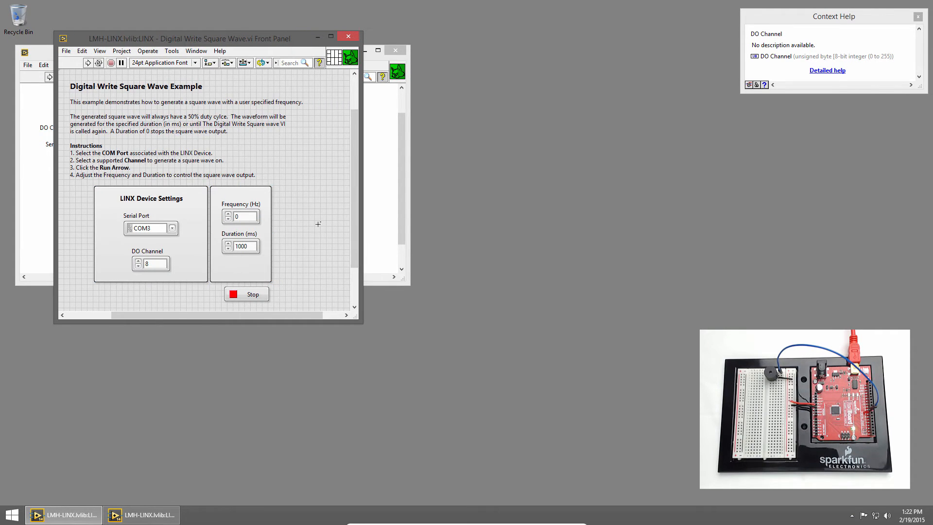
mouse_move(304, 221)
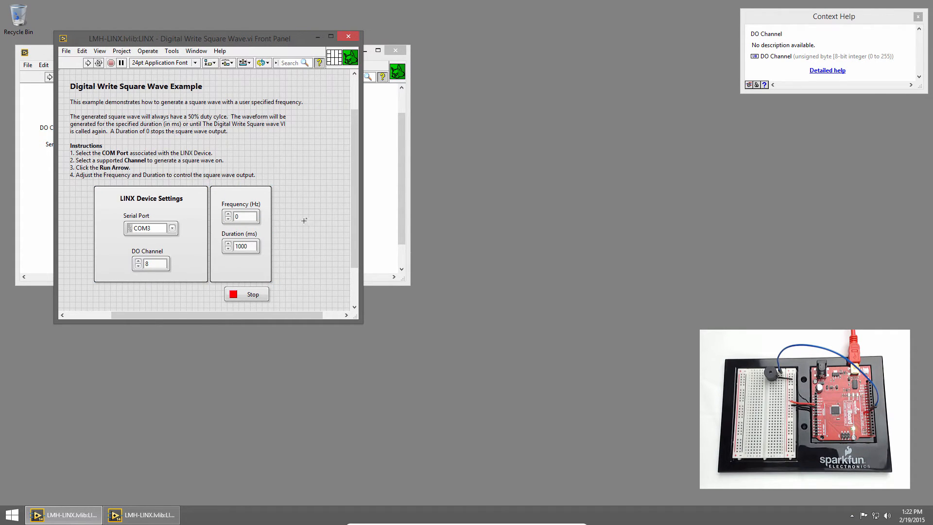
mouse_move(297, 205)
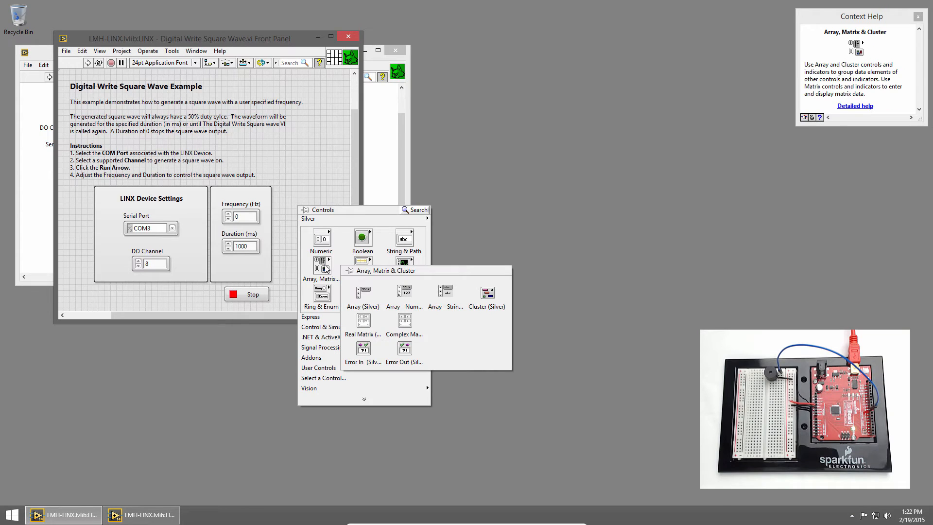
Place a silver Array control on the front panel beside Frequency and Duration
click(363, 293)
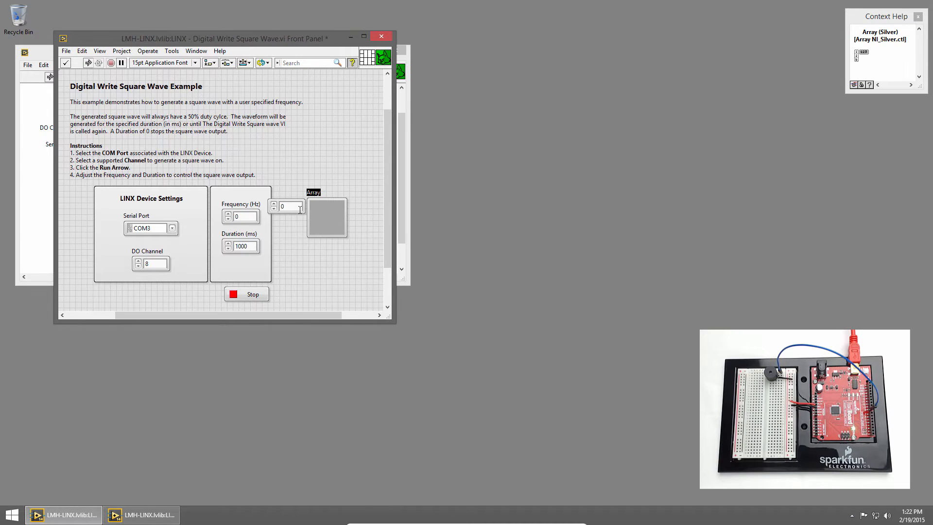
click(327, 218)
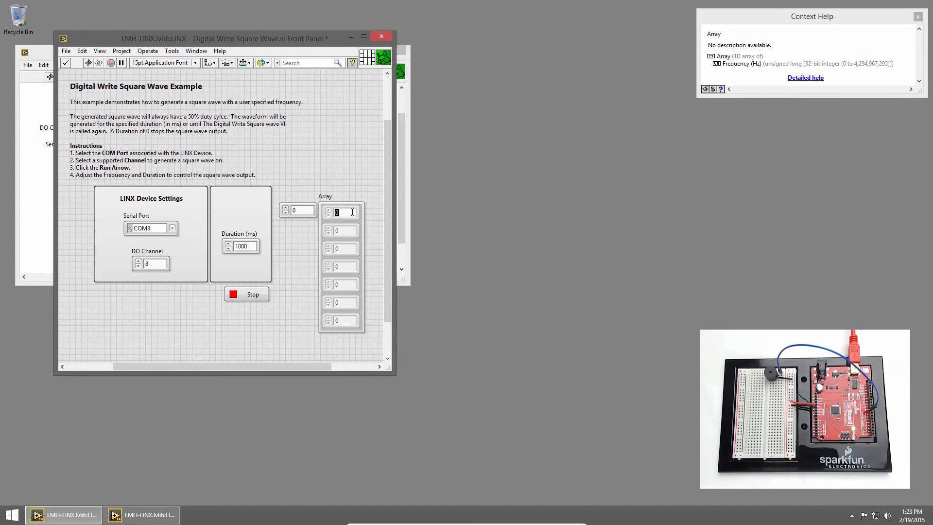
Enter note frequencies 261, 293, 329, 349, 392, 440, 493, 523 into the Array
text(261)
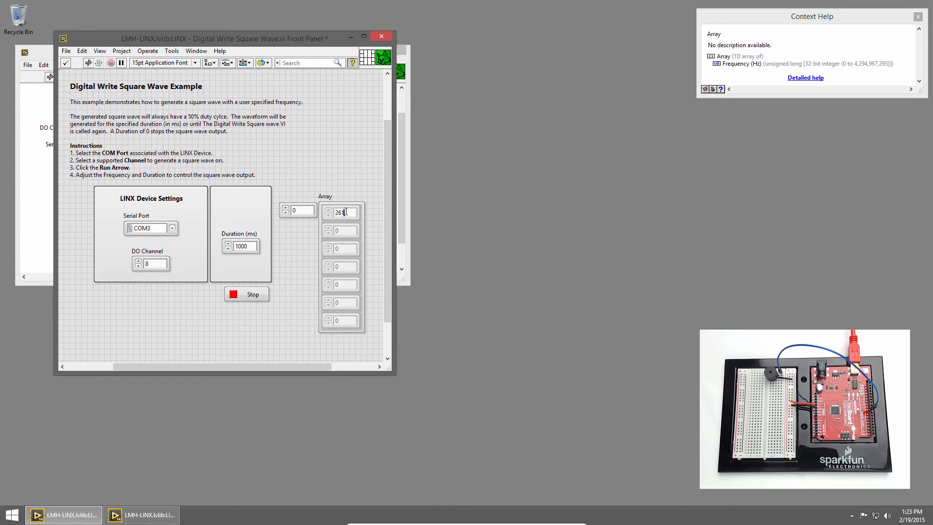
click(347, 230)
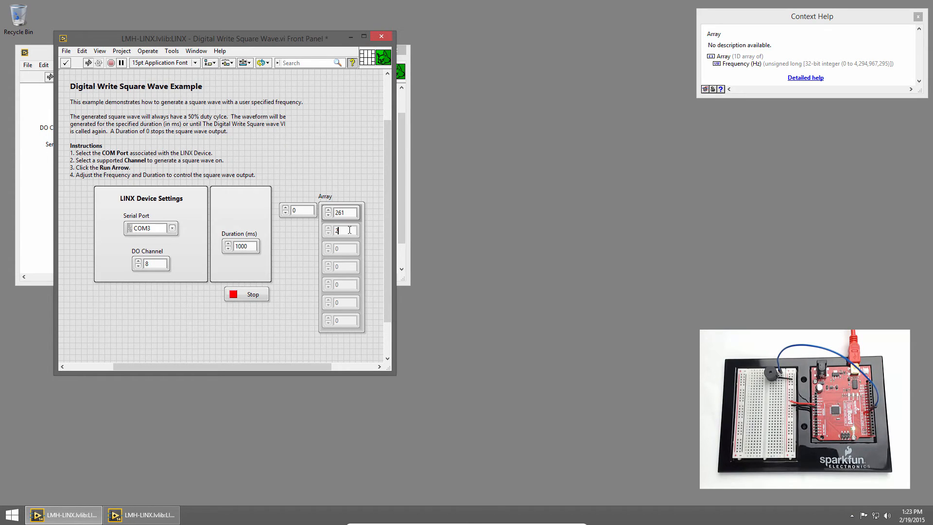
text(293)
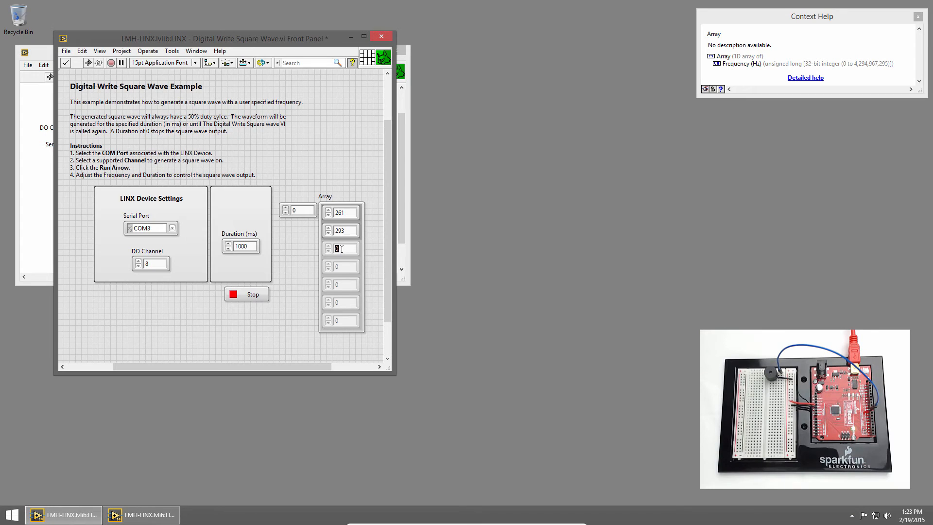
text(329)
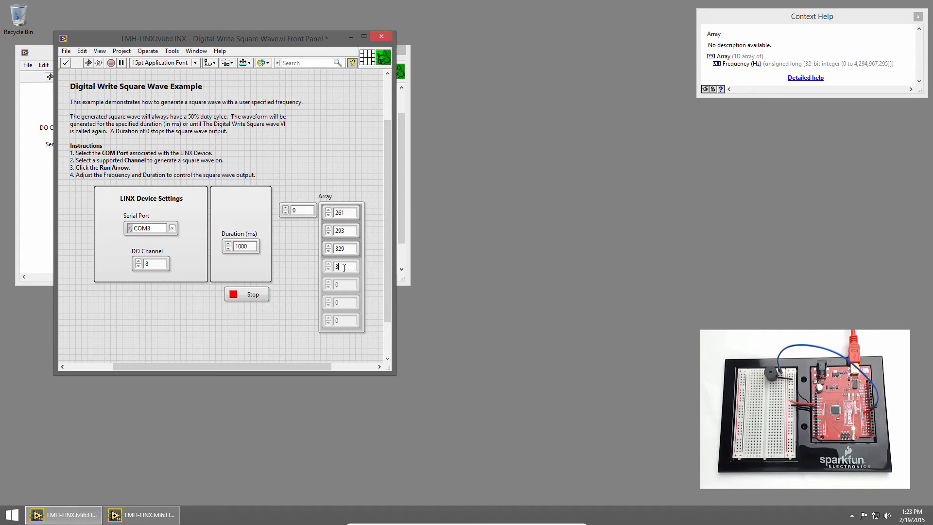
text(349)
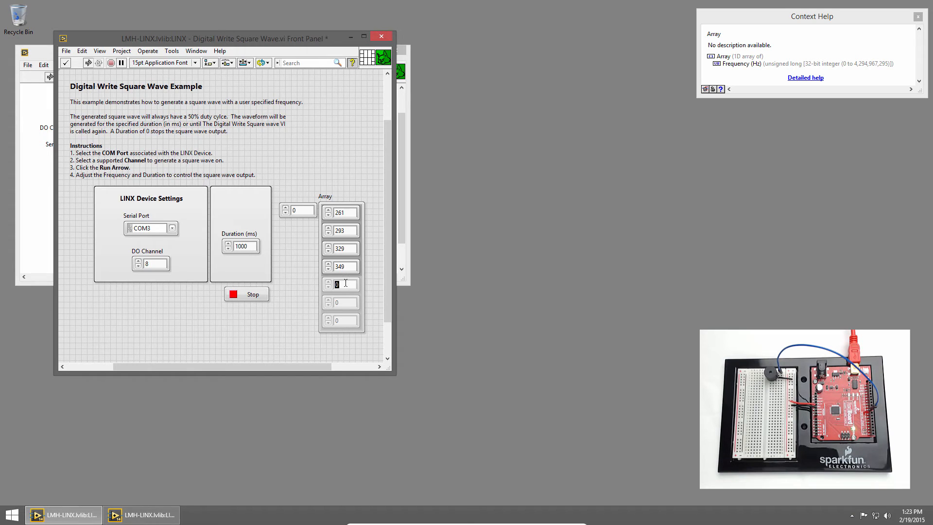
text(392)
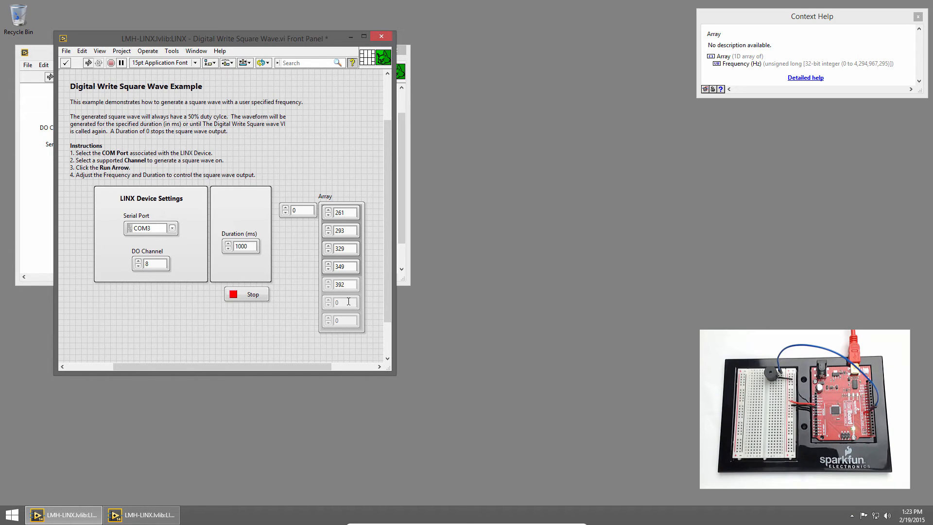
text(440)
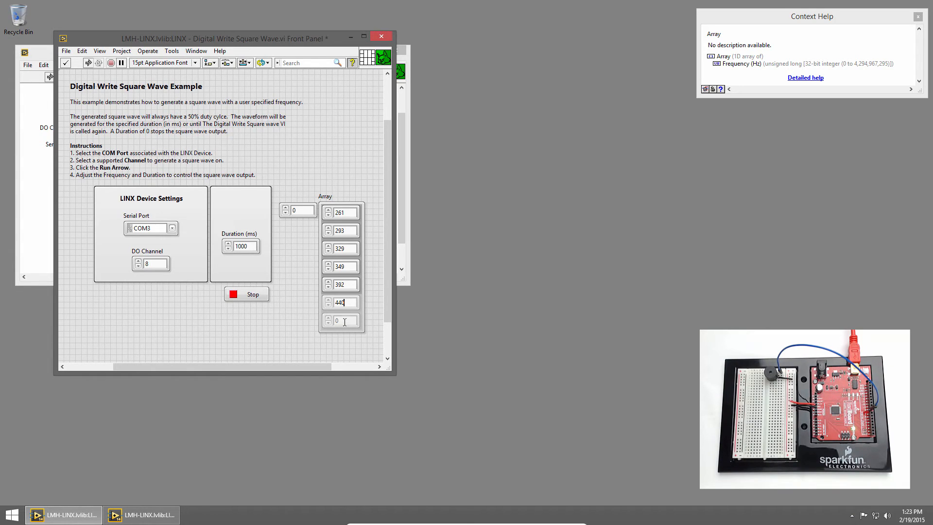
text(493)
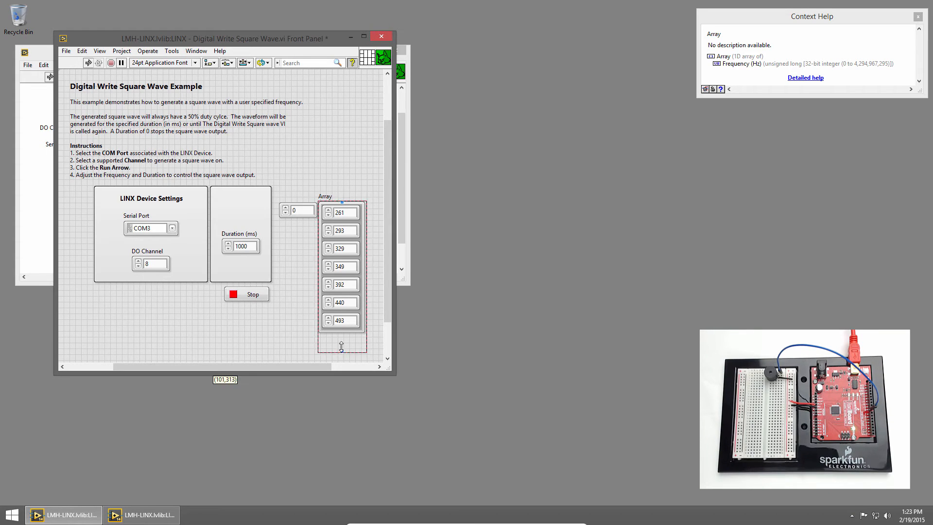
click(346, 339)
text(523)
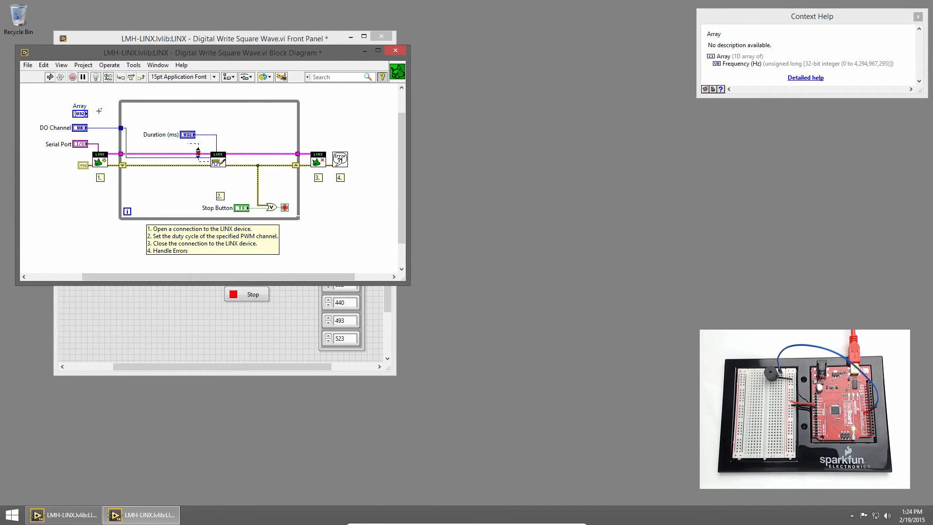
mouse_move(218, 162)
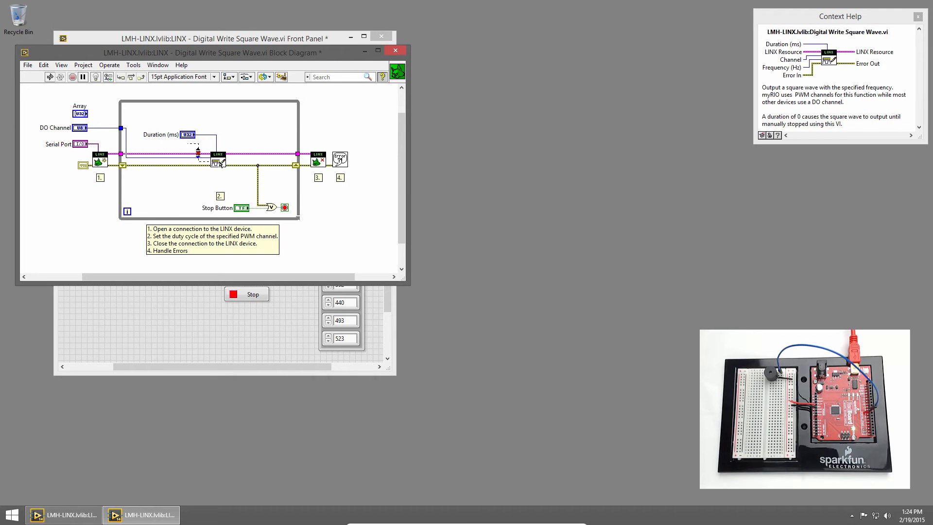
mouse_move(84, 115)
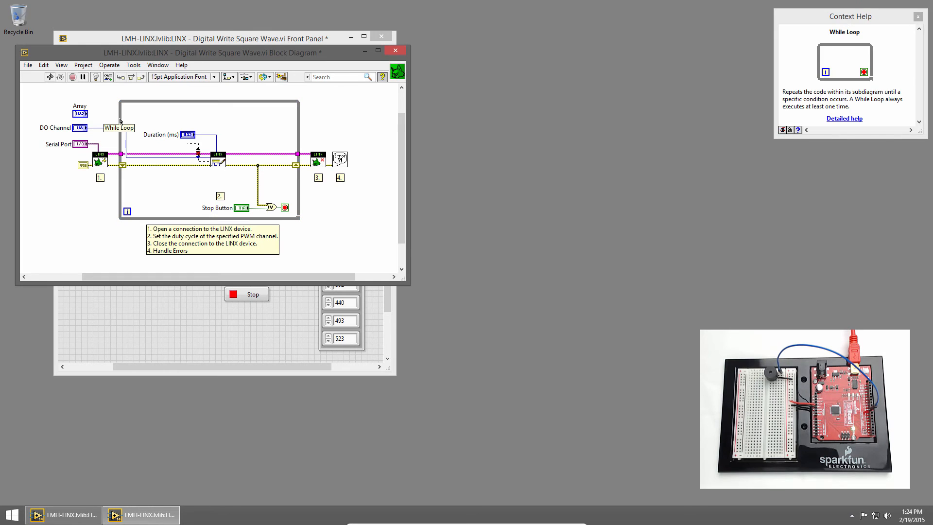
Replace the block diagram's While Loop with a For Loop
right_click(121, 122)
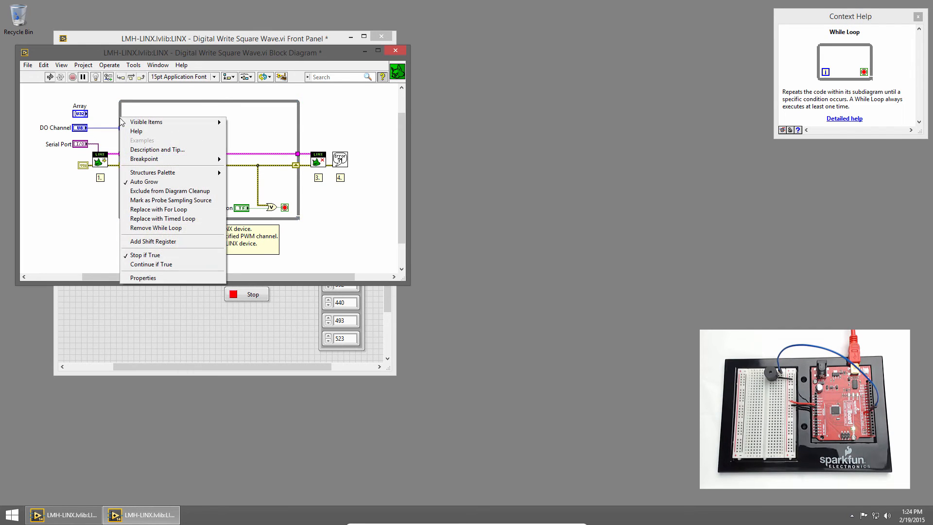
mouse_move(159, 209)
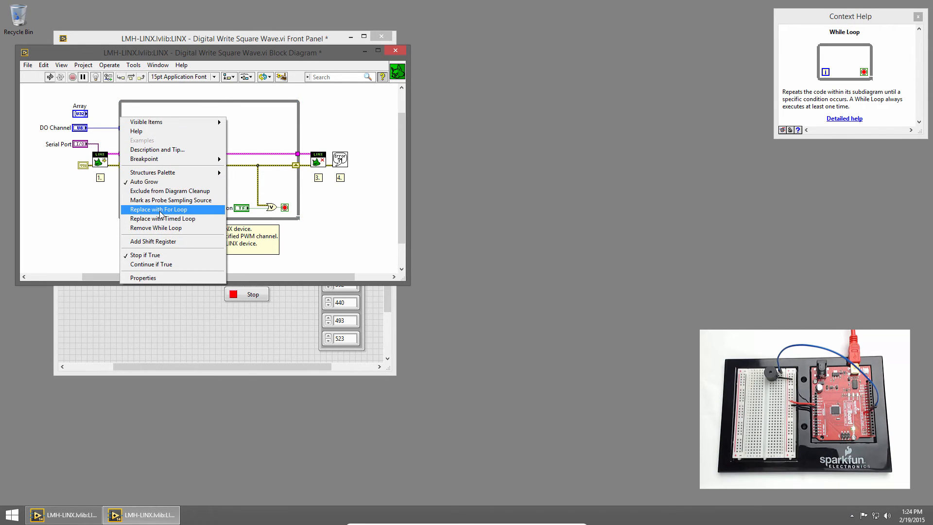
click(159, 209)
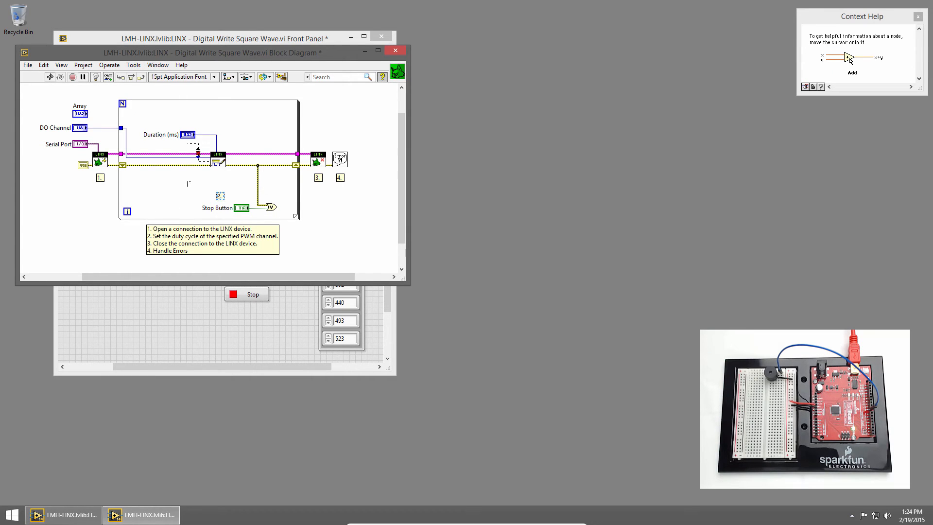
mouse_move(83, 103)
text(2.)
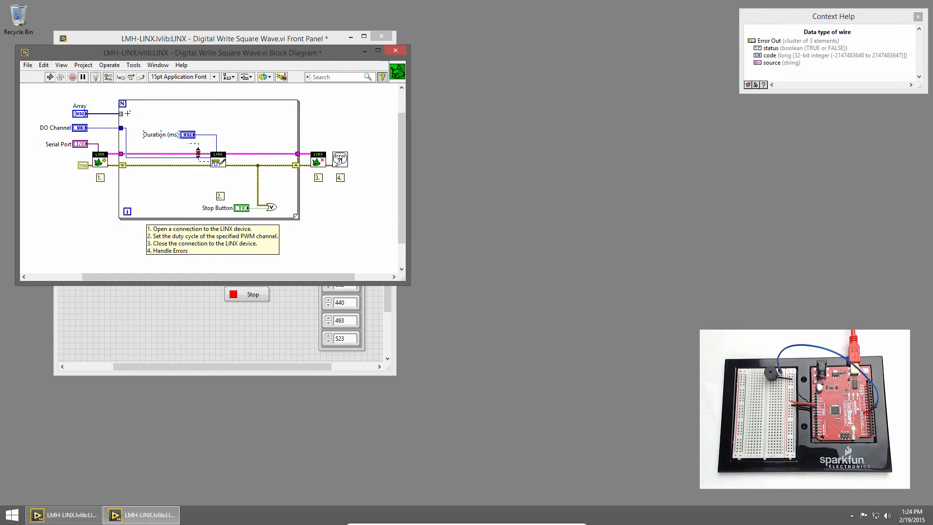
mouse_move(156, 146)
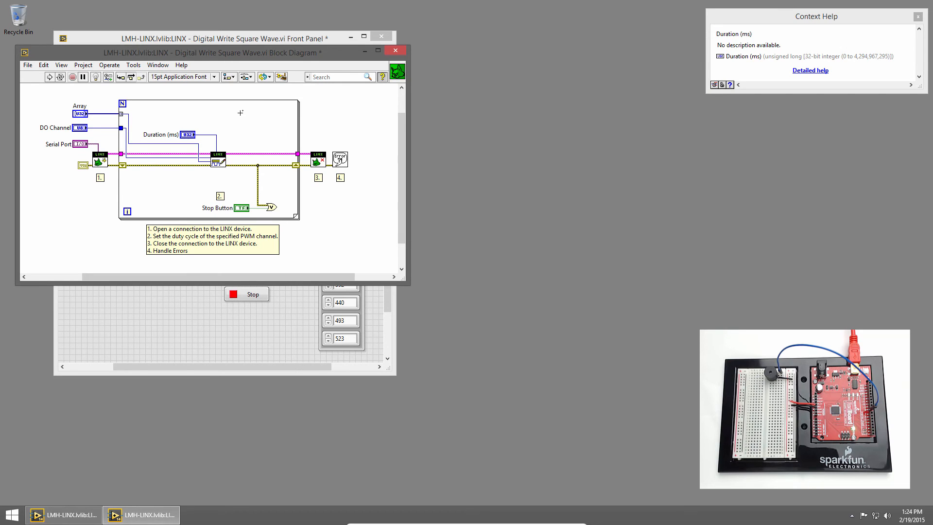
mouse_move(246, 116)
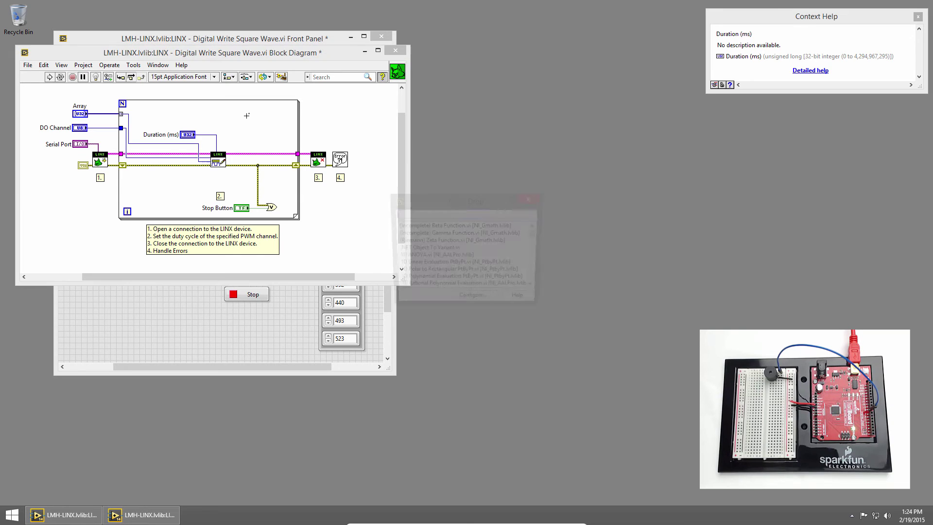
Search for 'wait' and place Wait (ms) inside the For Loop
text(wait)
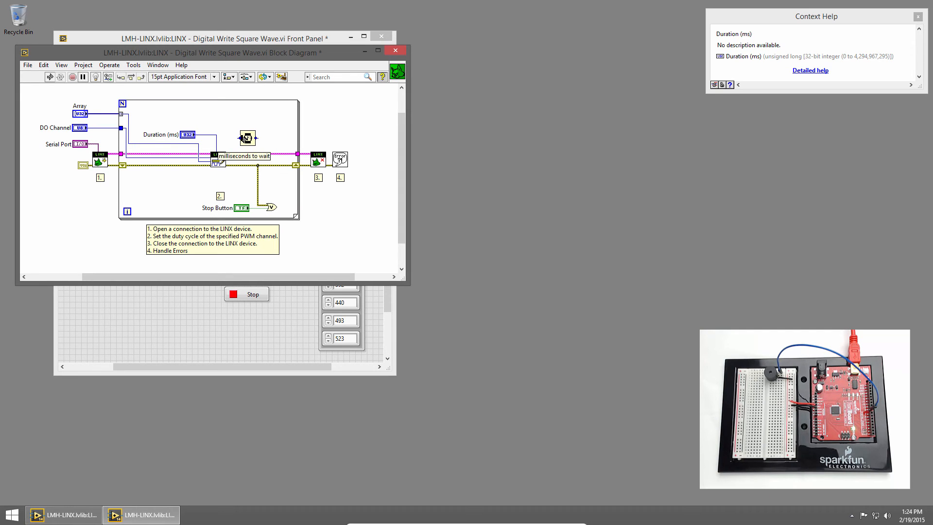
mouse_move(247, 138)
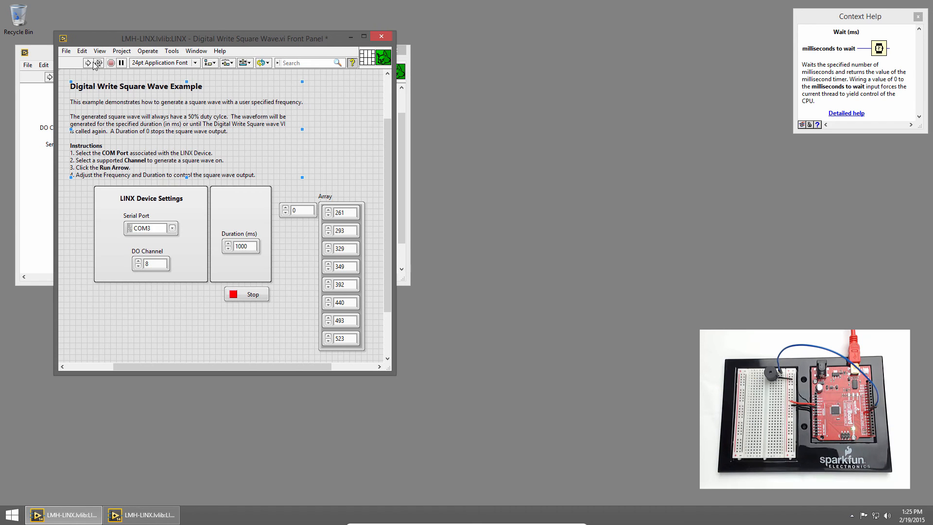
Run the VI from the front panel to play the eight-note scale
click(245, 246)
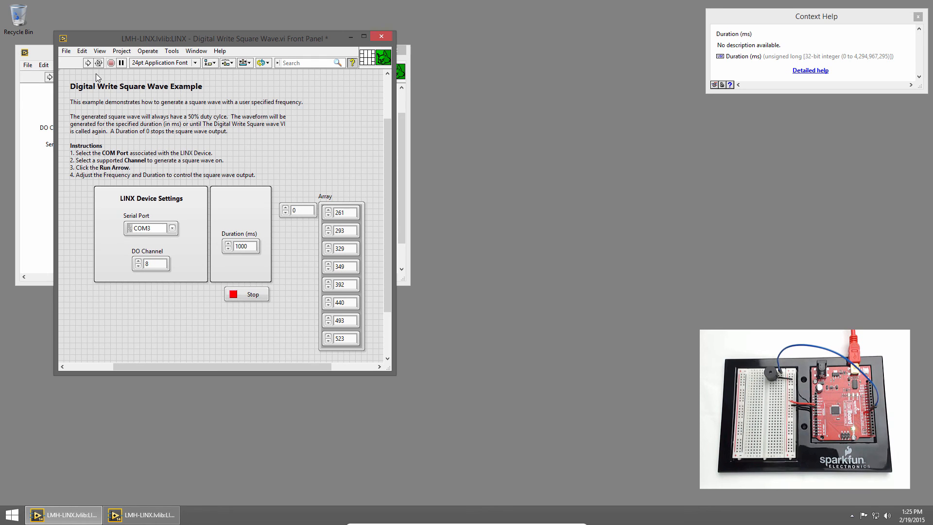
mouse_move(108, 80)
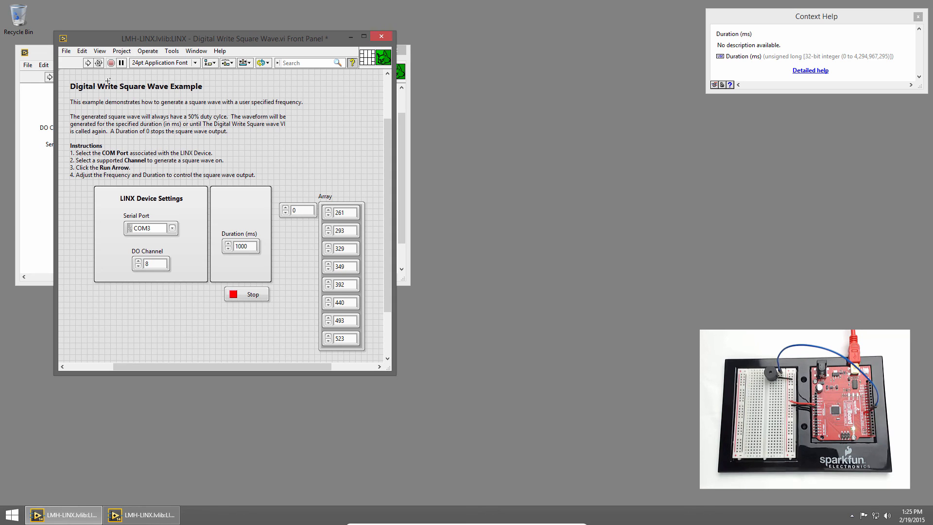